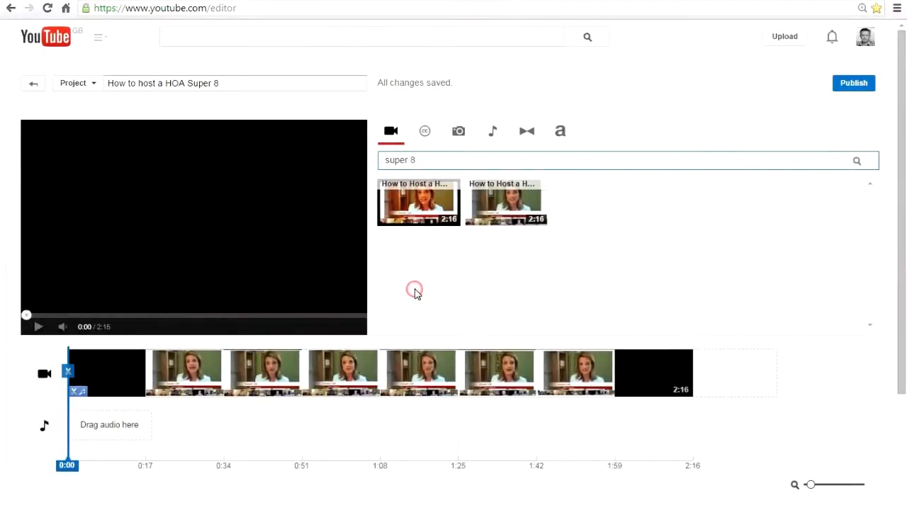
mouse_move(505, 202)
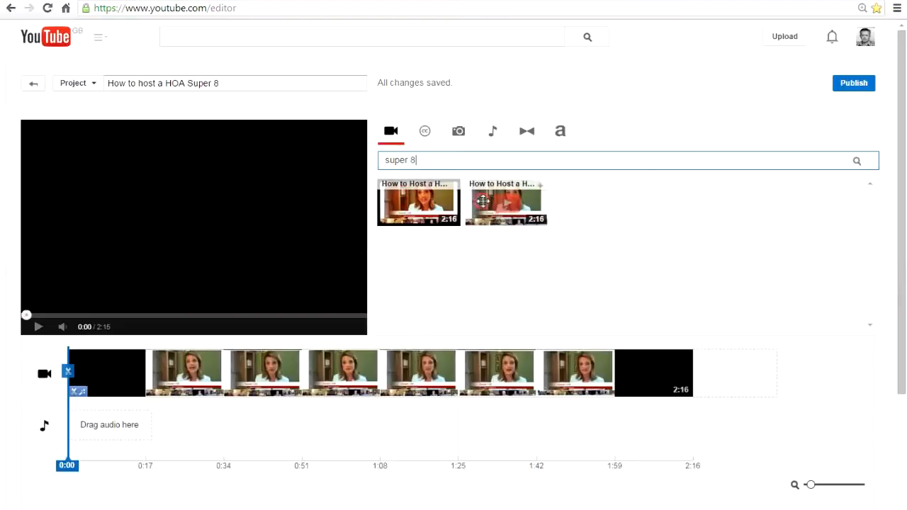
Step: Play and pause the Super 8 clip preview before adding music
click(38, 326)
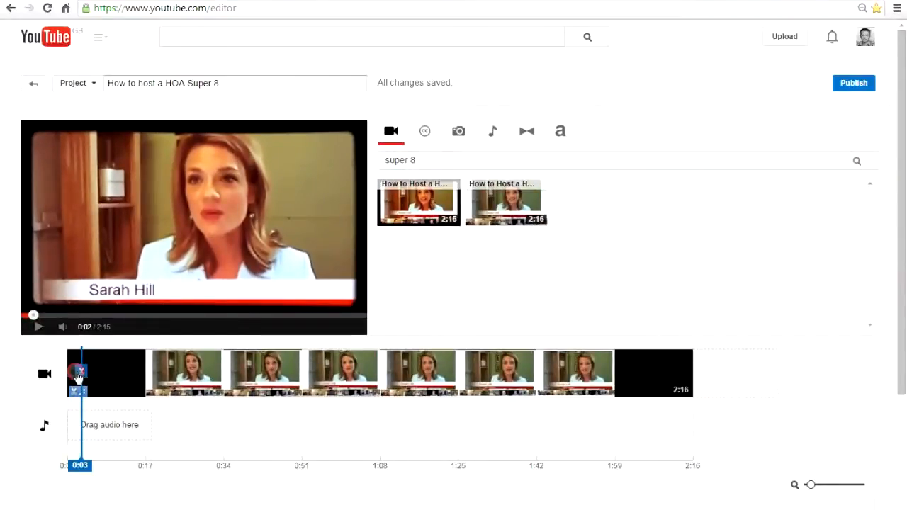
click(38, 326)
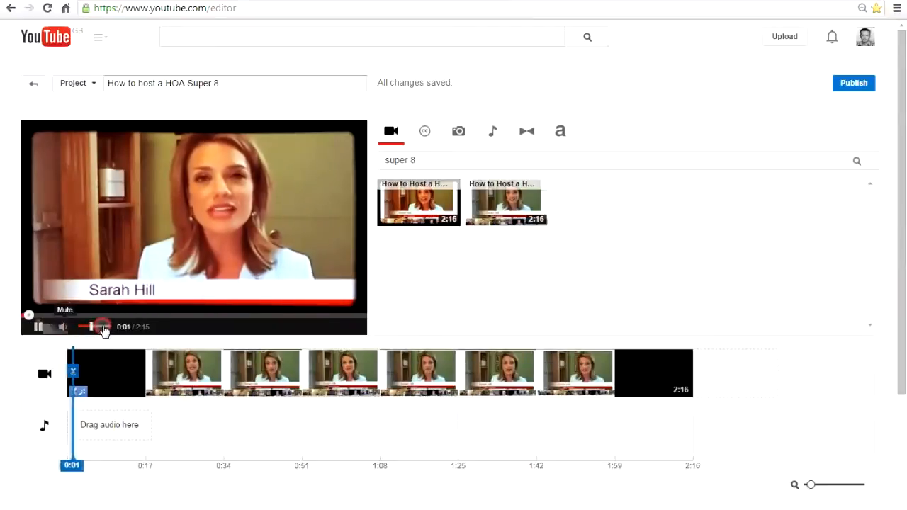
click(37, 325)
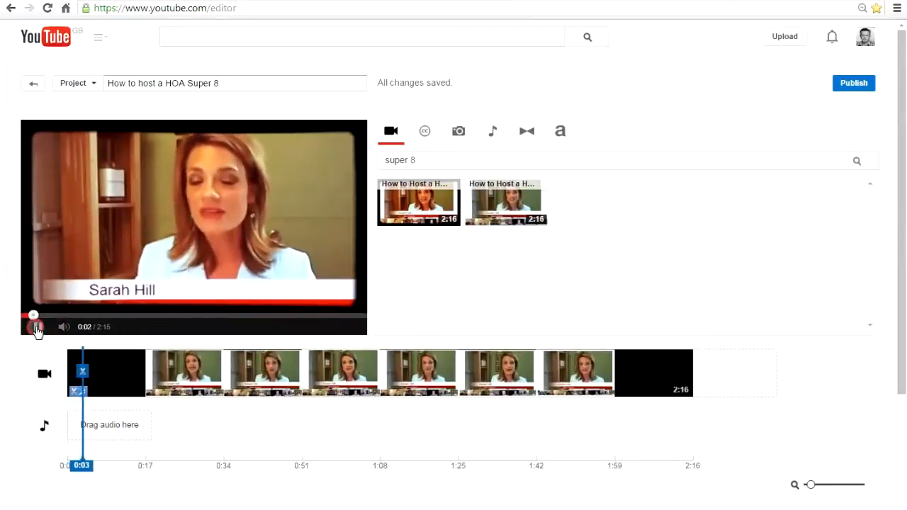
click(37, 326)
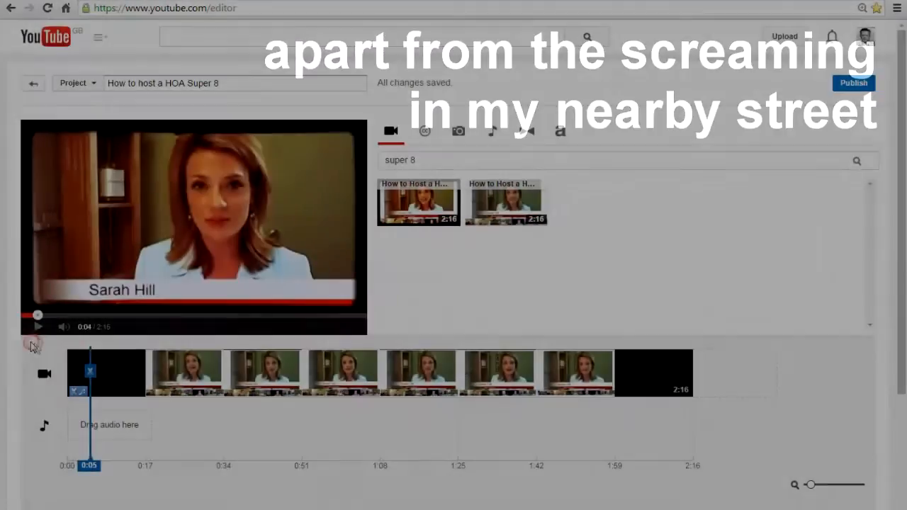
Step: Search the background music library for 'talkies'
click(493, 131)
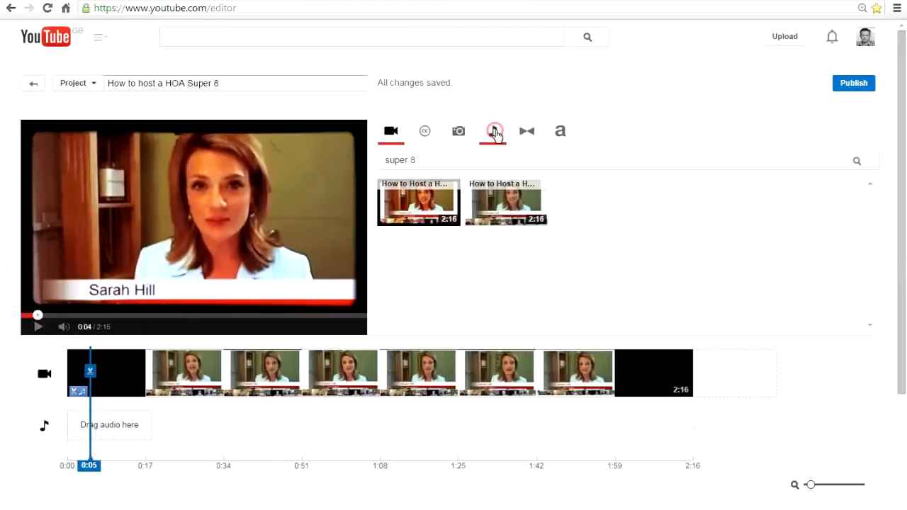
click(493, 131)
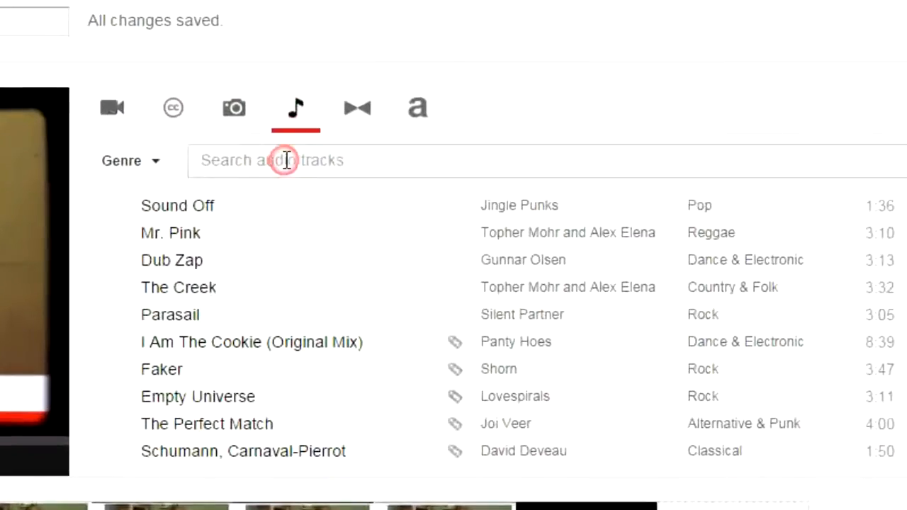
text(ta)
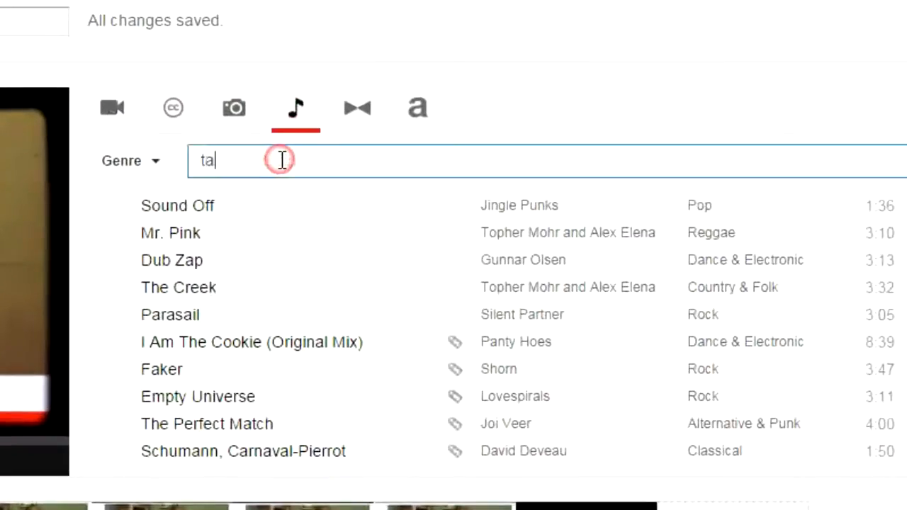
text(lkies)
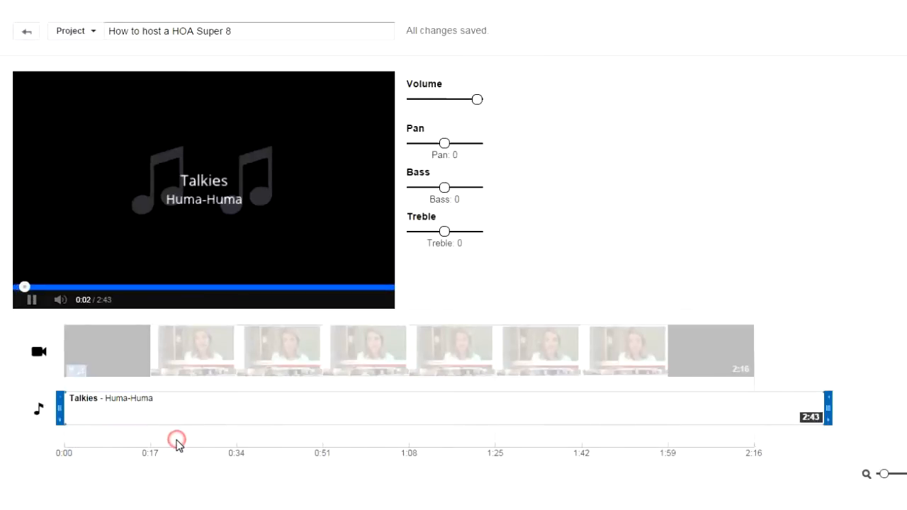
click(32, 299)
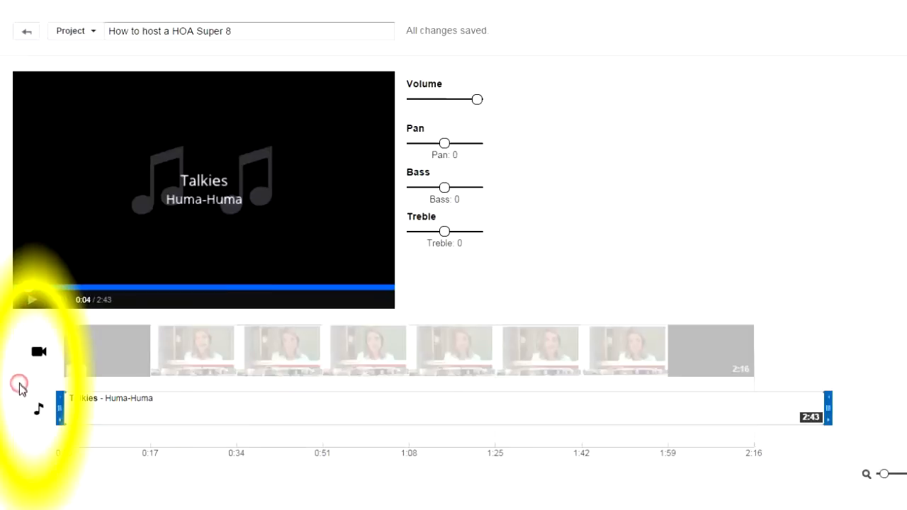
mouse_move(27, 380)
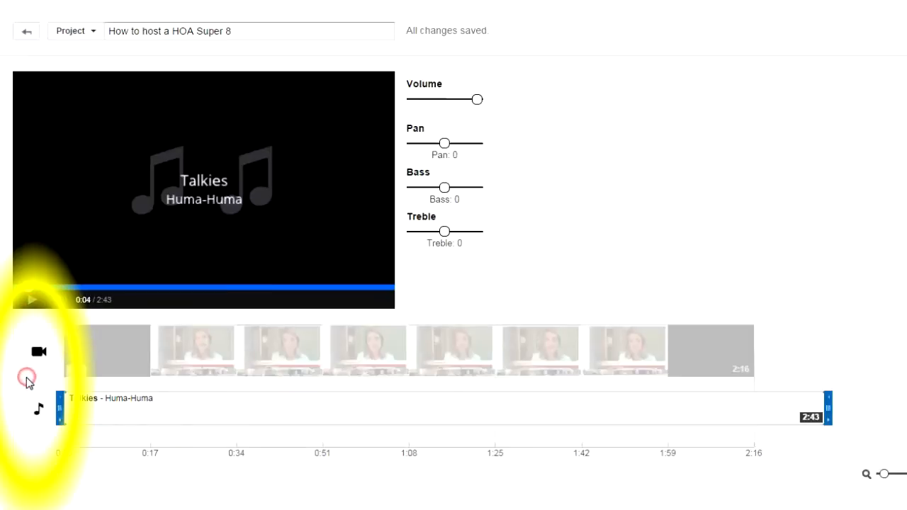
click(532, 84)
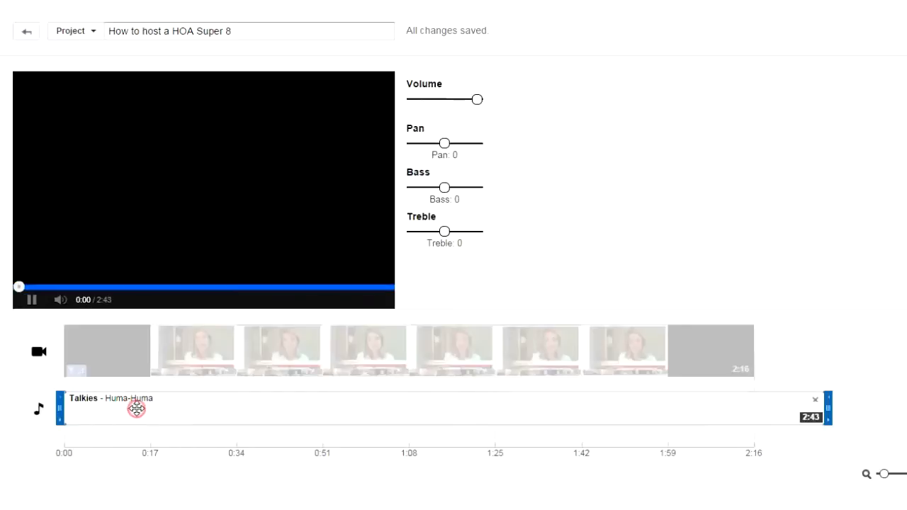
click(32, 299)
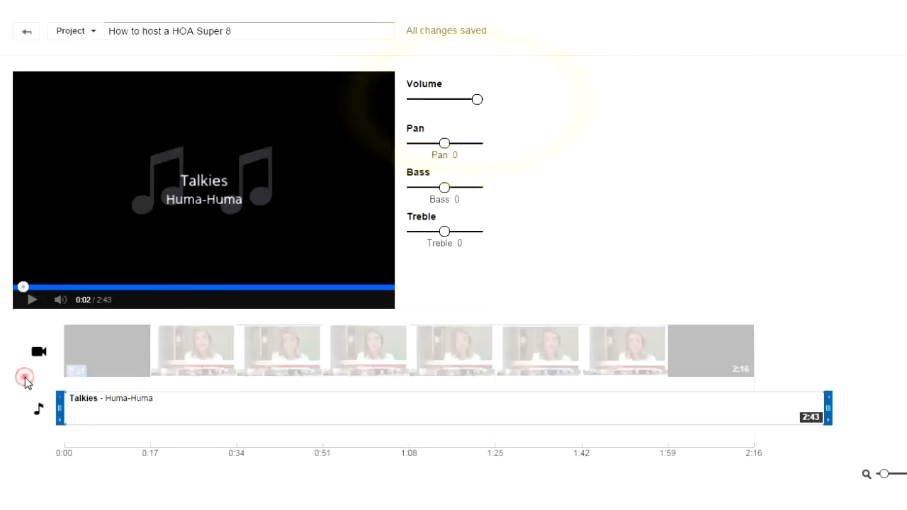
Step: Leave the track settings and preview the Super 8 clip with Talkies playing underneath
click(532, 83)
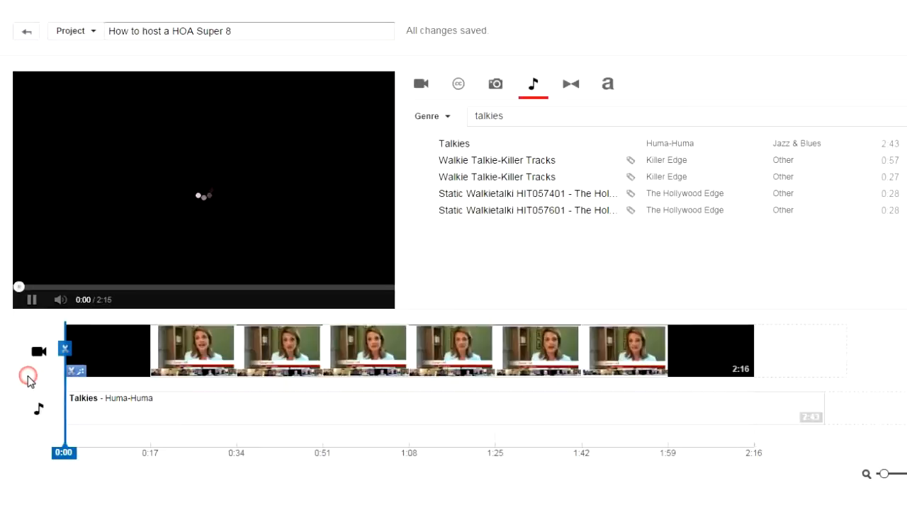
click(31, 299)
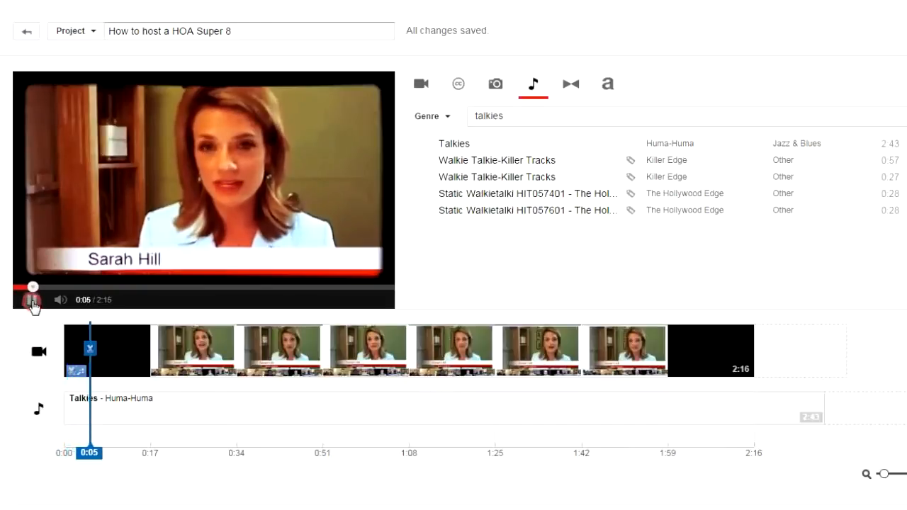
click(32, 299)
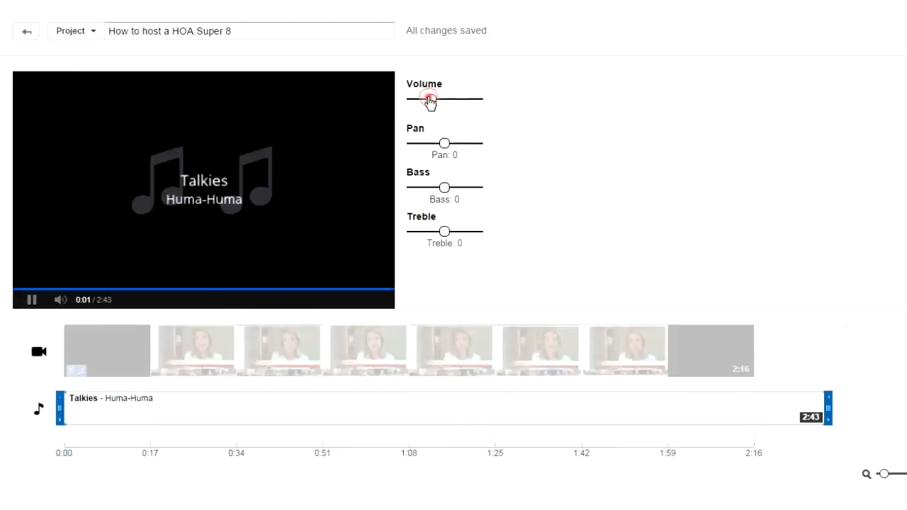
Step: Drag the Talkies Volume slider down to a low level and leave its settings
drag(428, 100, 423, 99)
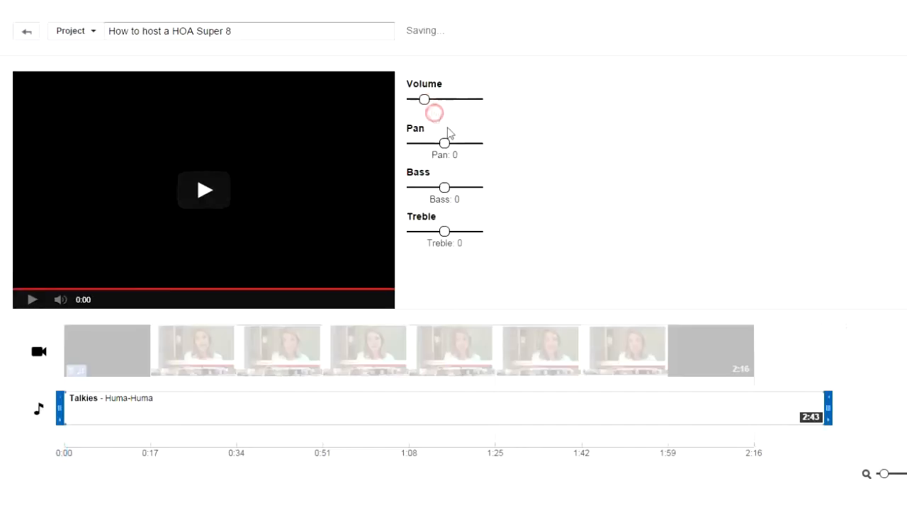
click(204, 190)
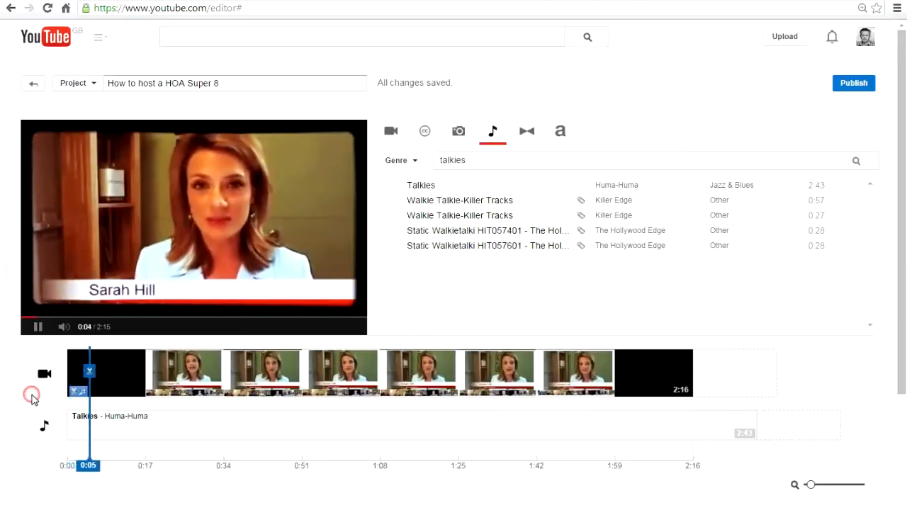
click(37, 326)
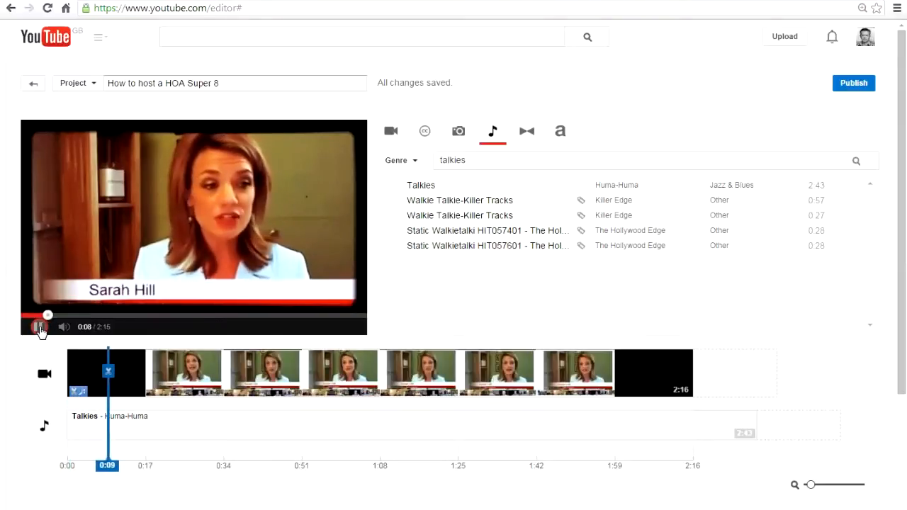
click(40, 326)
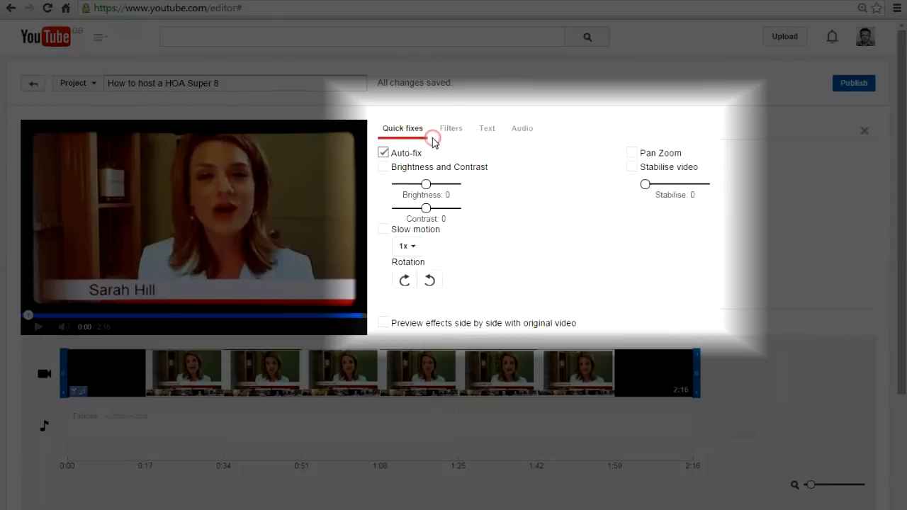
Step: Show the Audio adjustments for the Super 8 video clip
click(522, 128)
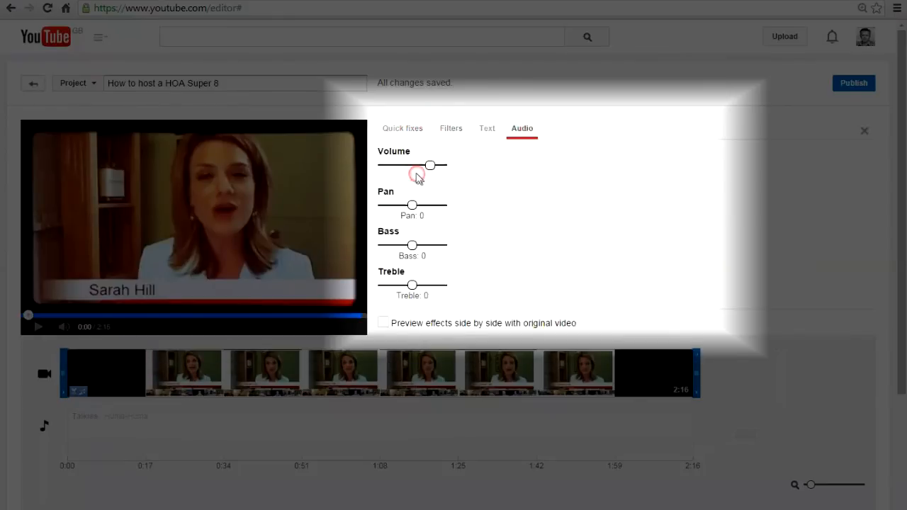